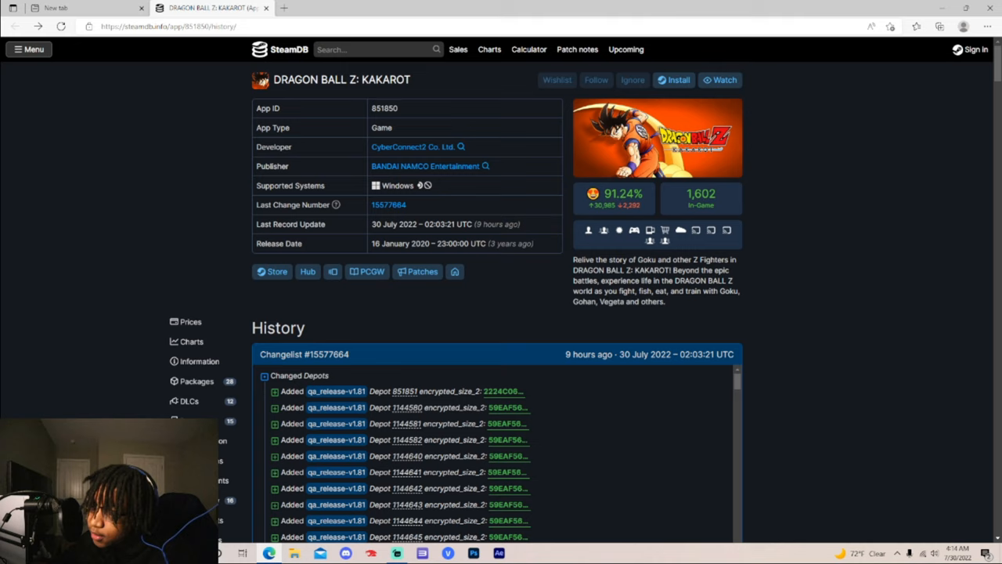
scroll(down, 3)
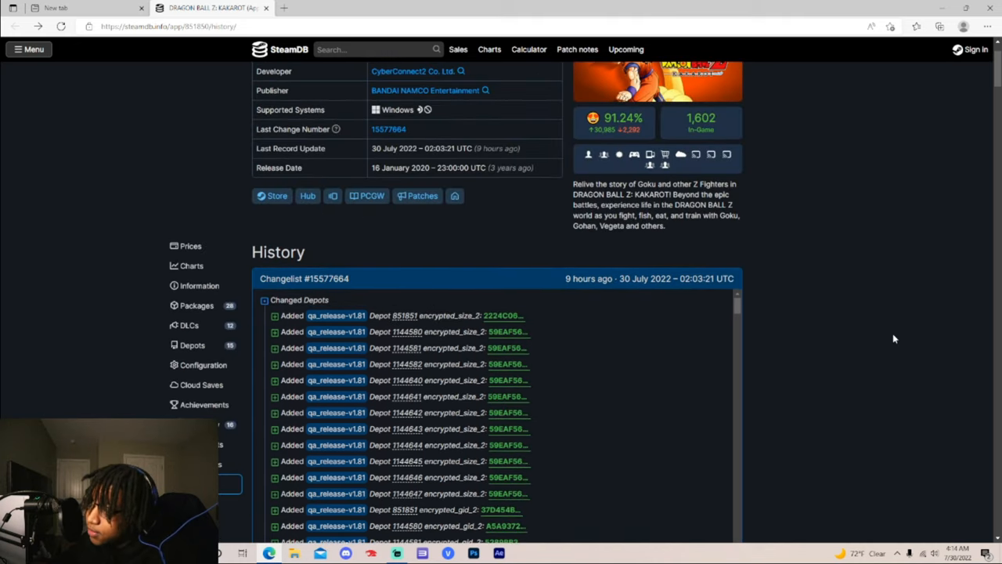
scroll(down, 3)
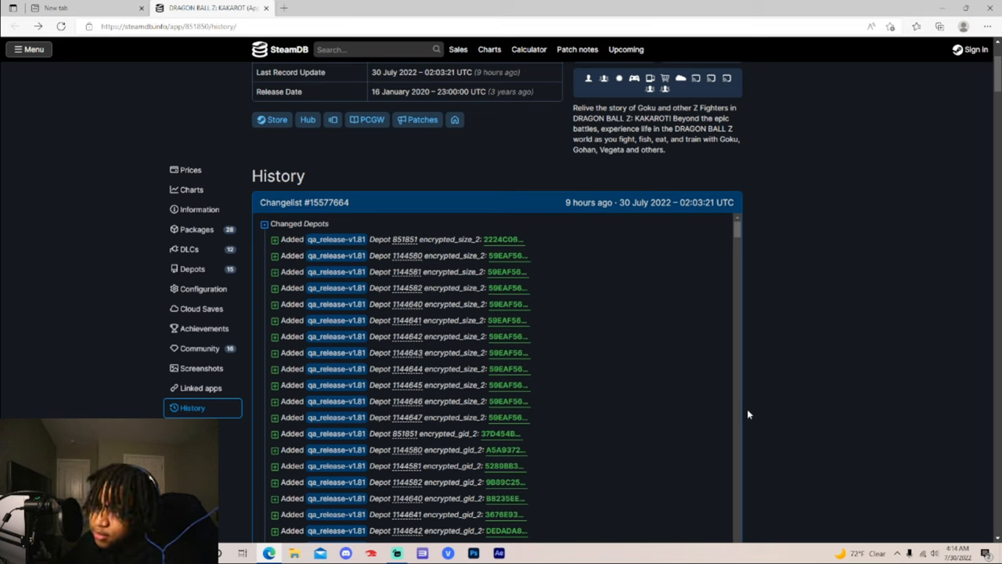
mouse_move(703, 318)
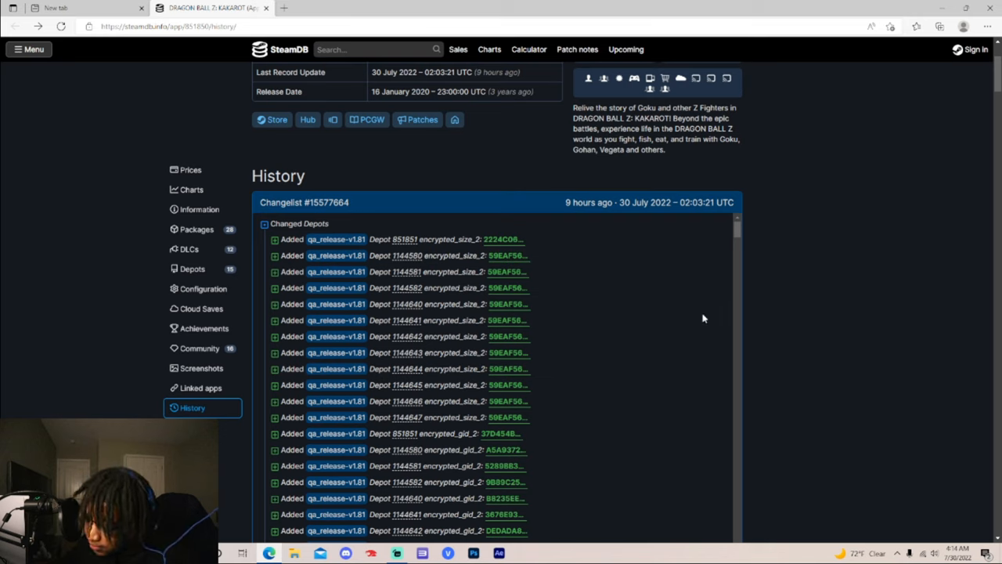
mouse_move(727, 468)
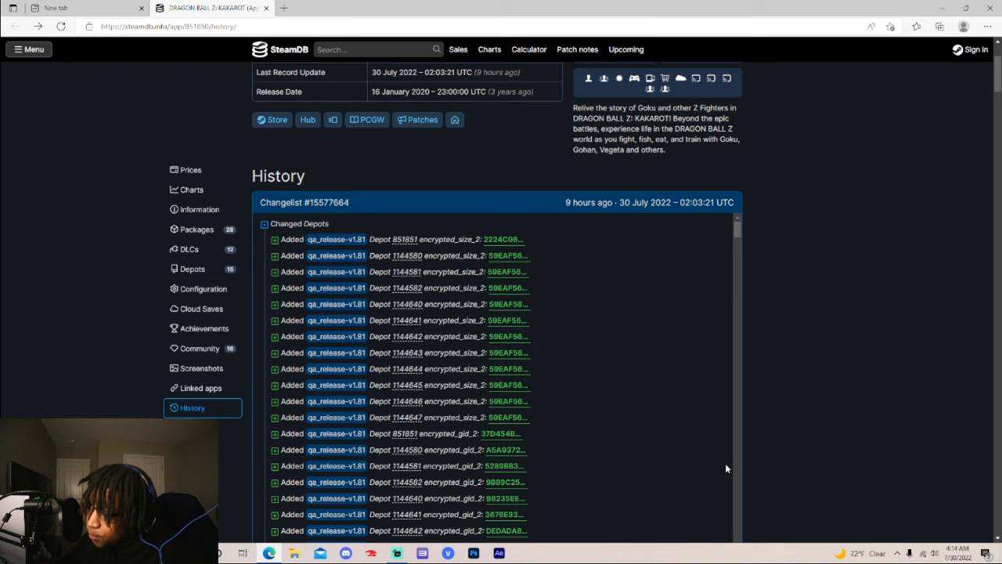
mouse_move(710, 280)
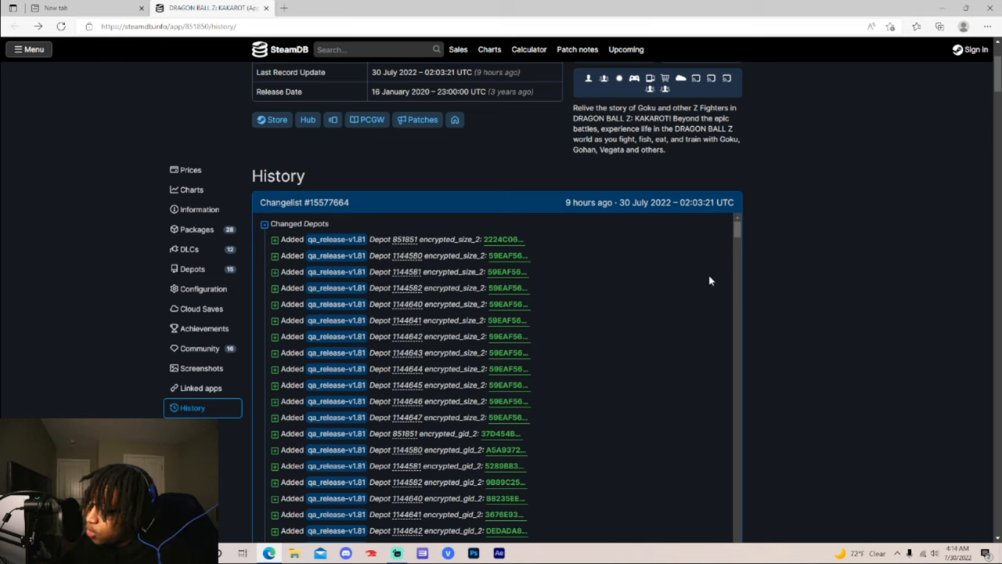
scroll(down, 3)
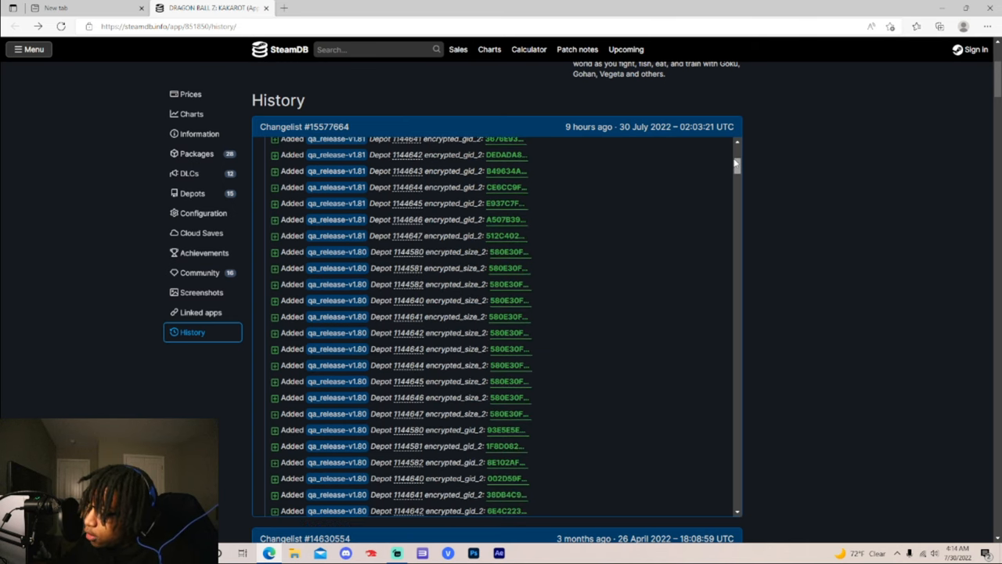
scroll(down, 3)
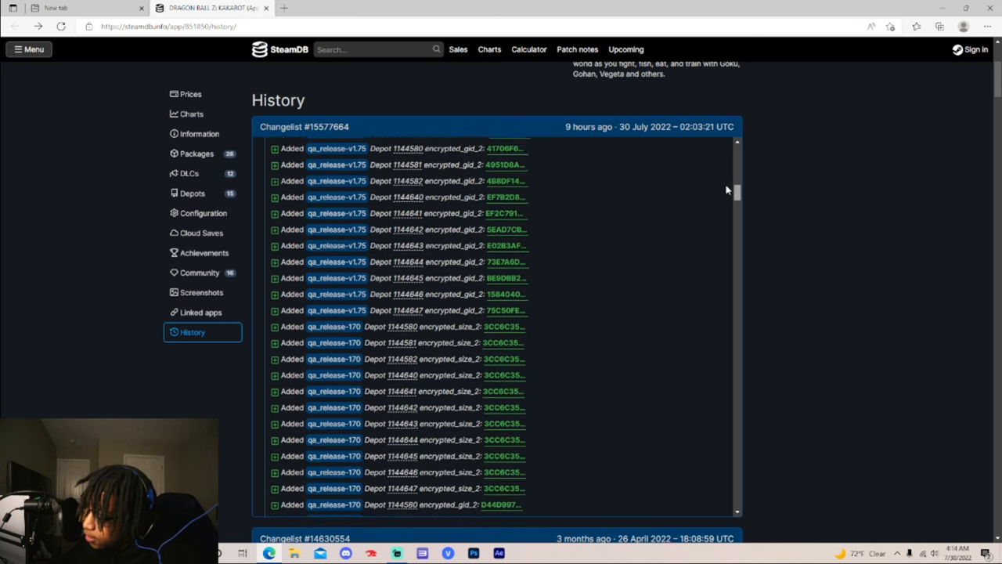
scroll(down, 3)
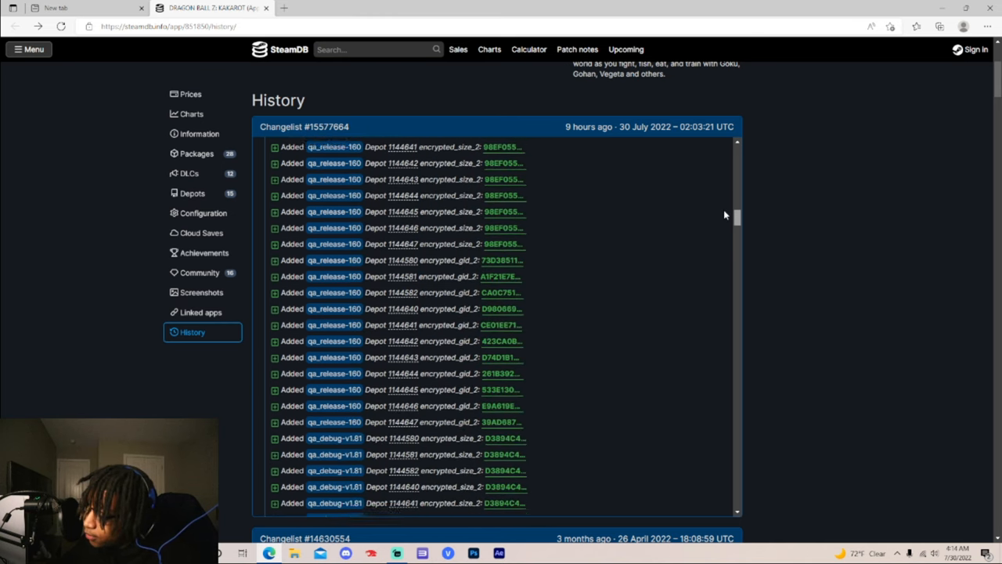
scroll(down, 3)
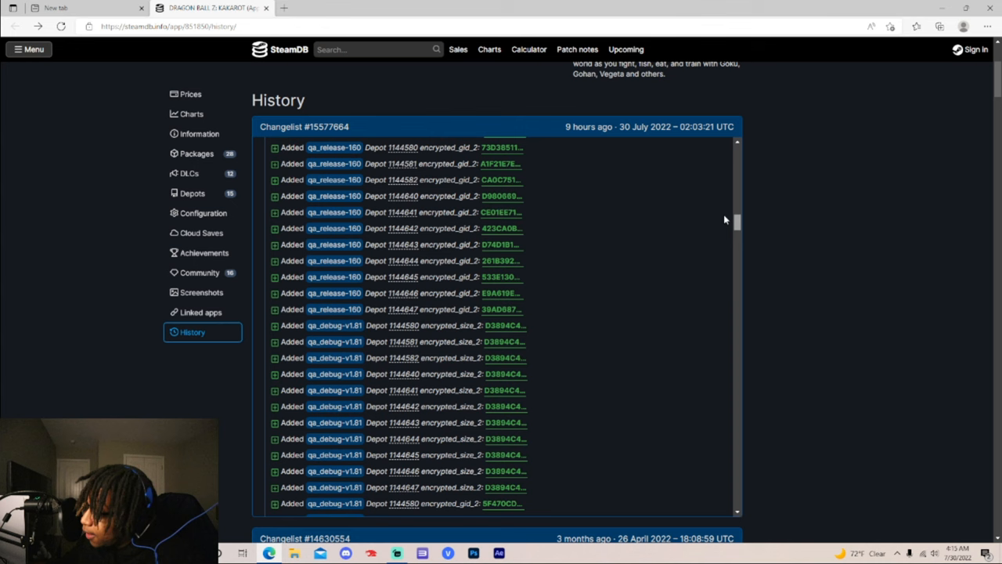
scroll(down, 3)
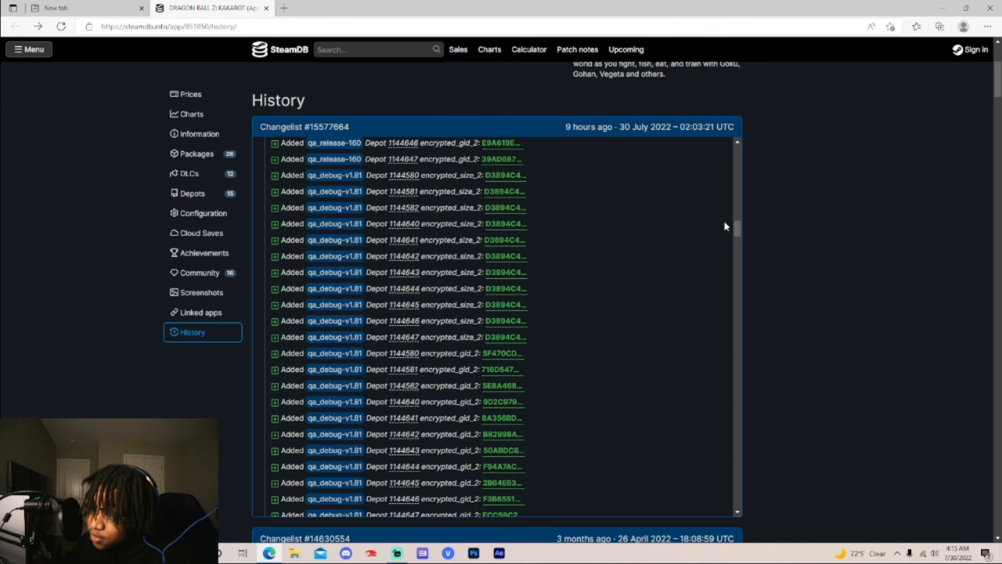
scroll(down, 3)
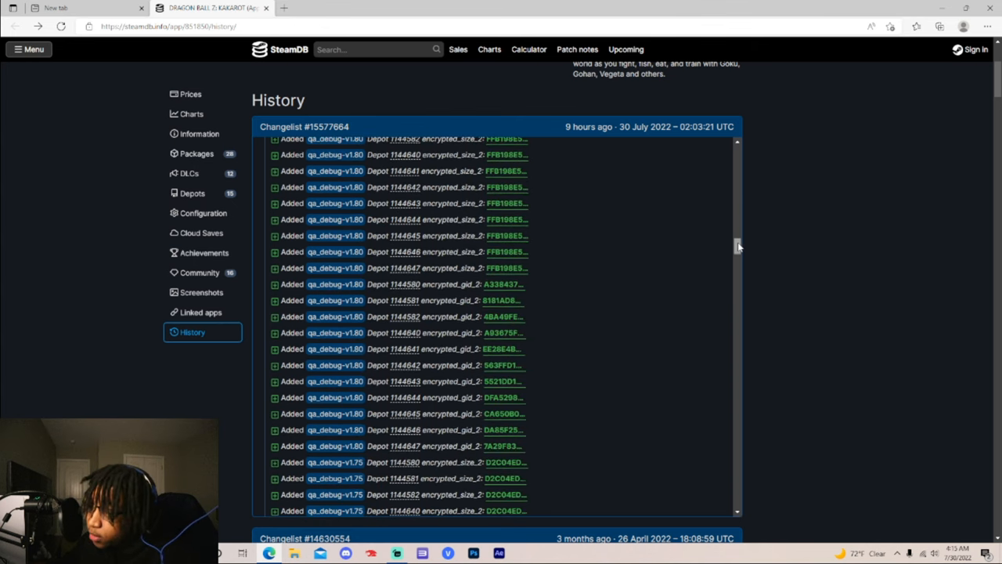
scroll(down, 3)
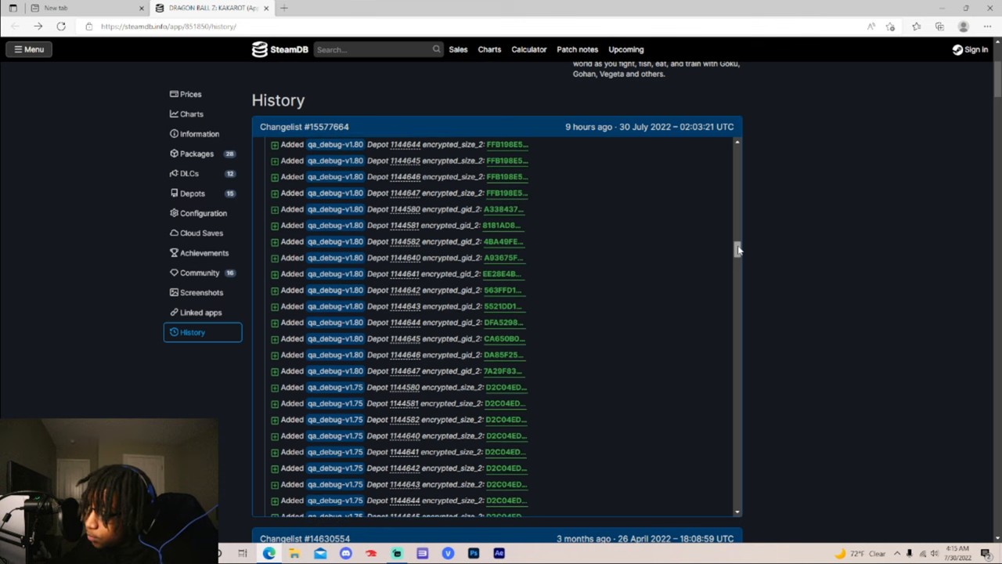
scroll(down, 3)
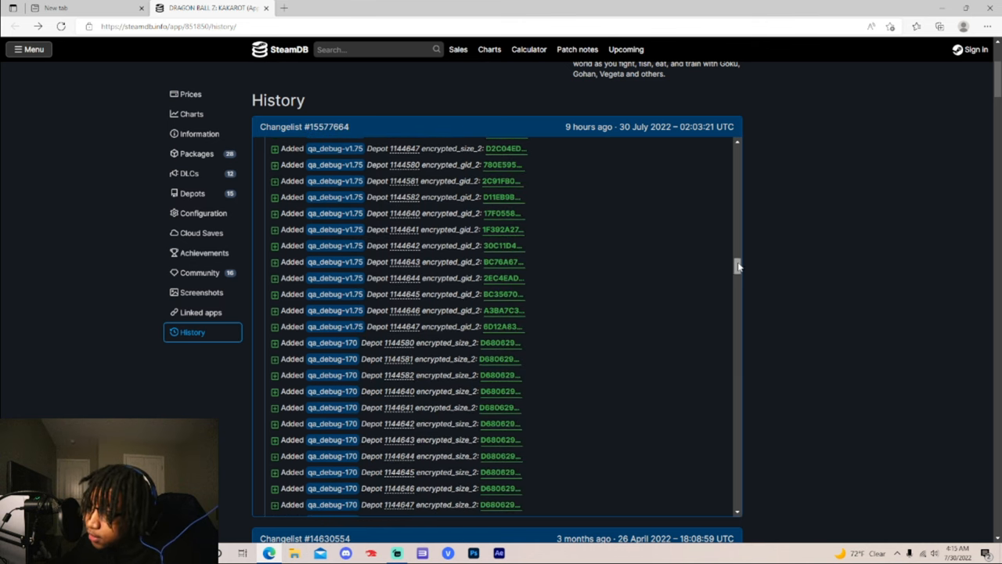
scroll(down, 3)
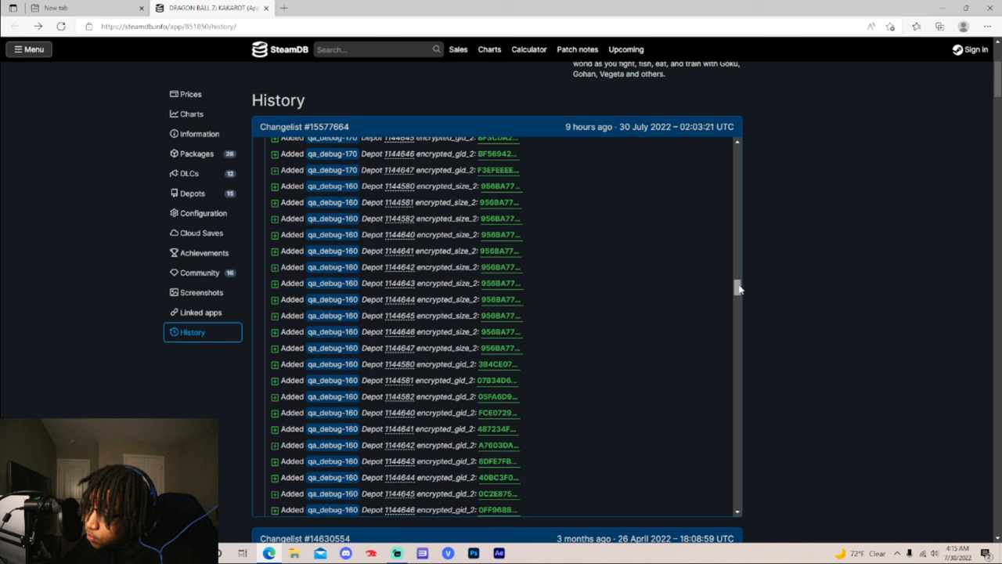
scroll(down, 3)
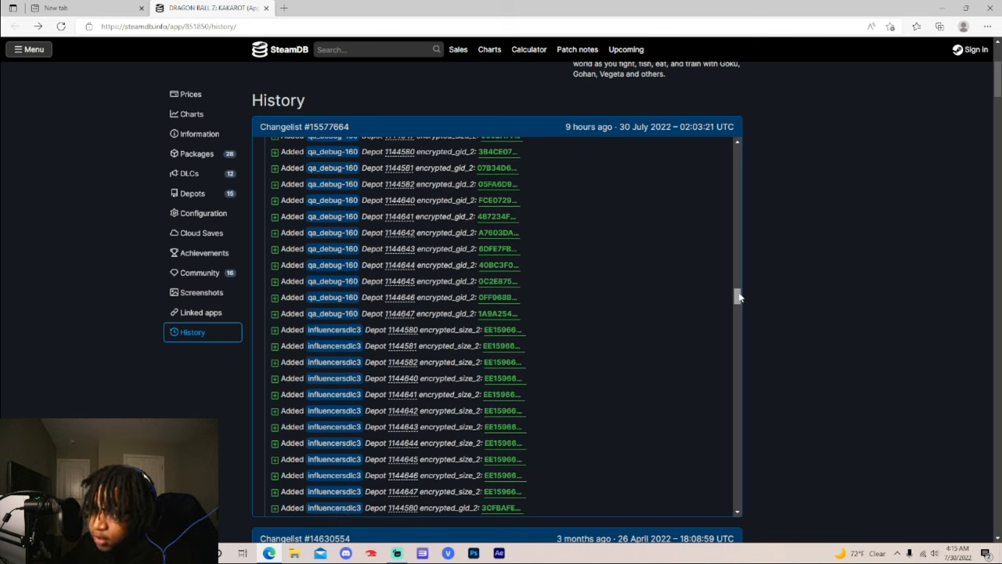
mouse_move(672, 370)
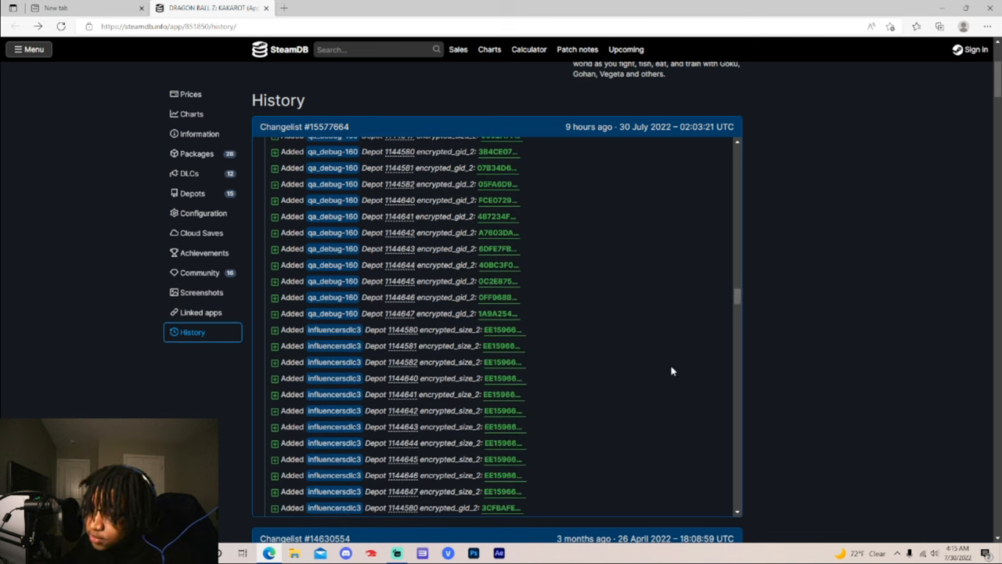
mouse_move(340, 519)
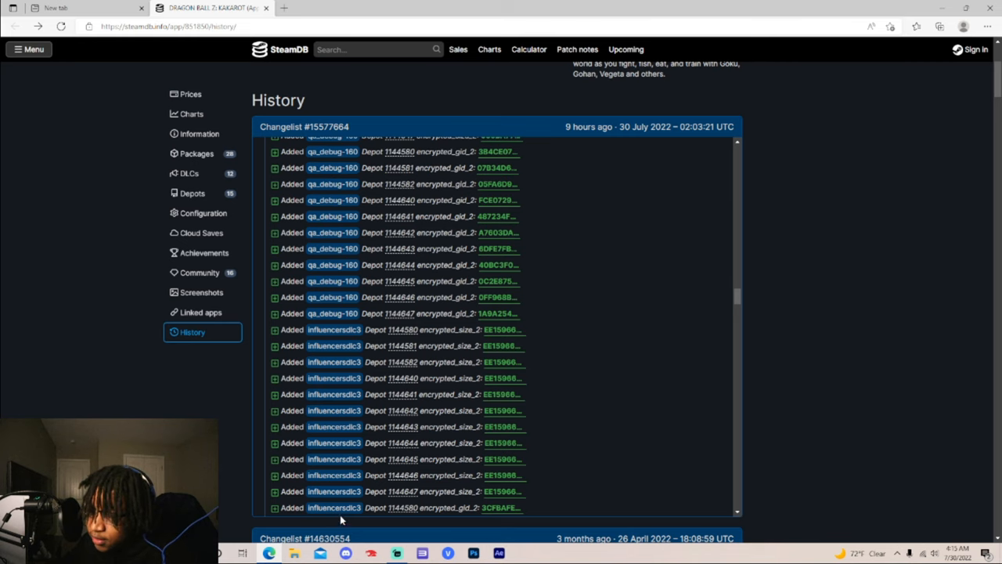
mouse_move(742, 296)
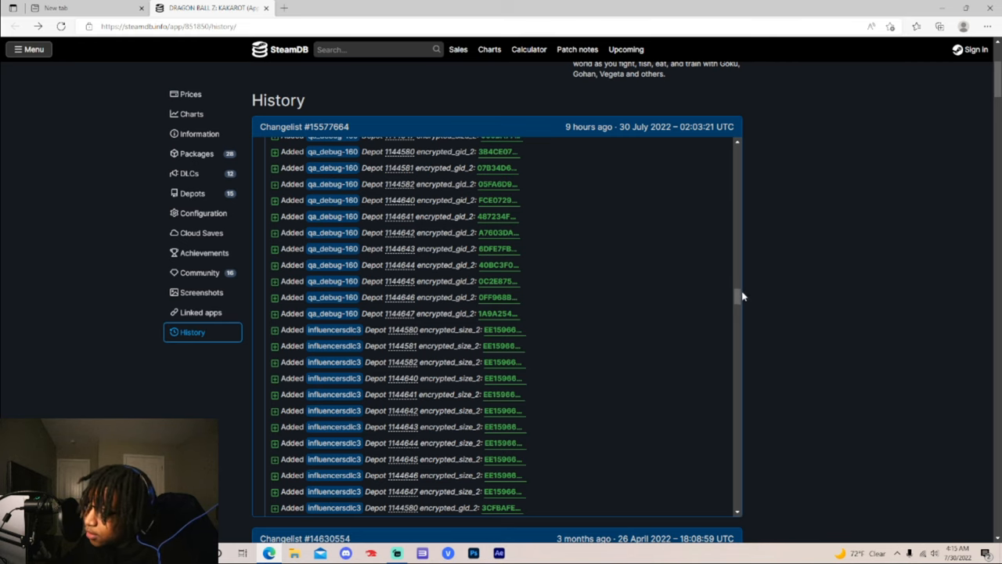
scroll(down, 3)
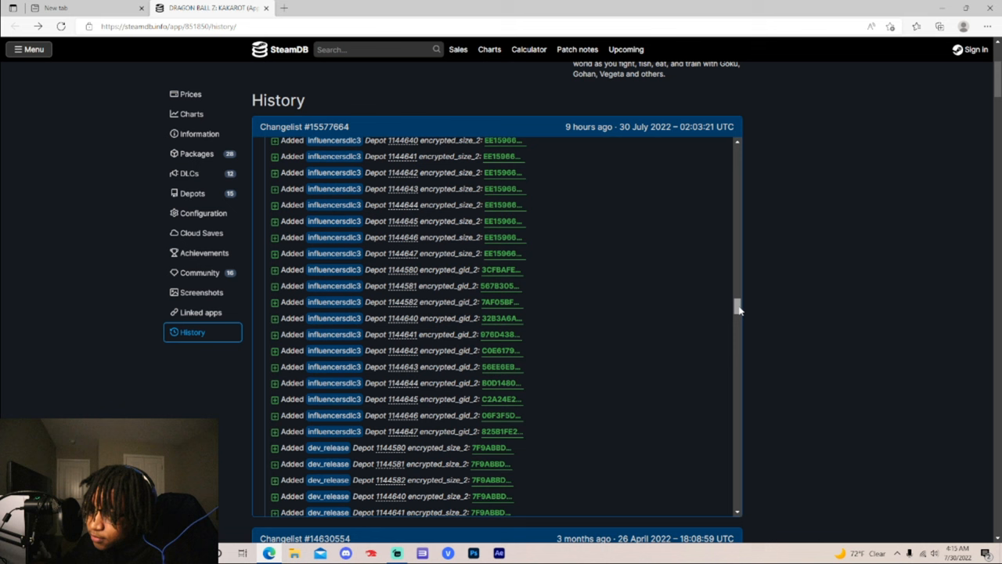
scroll(down, 3)
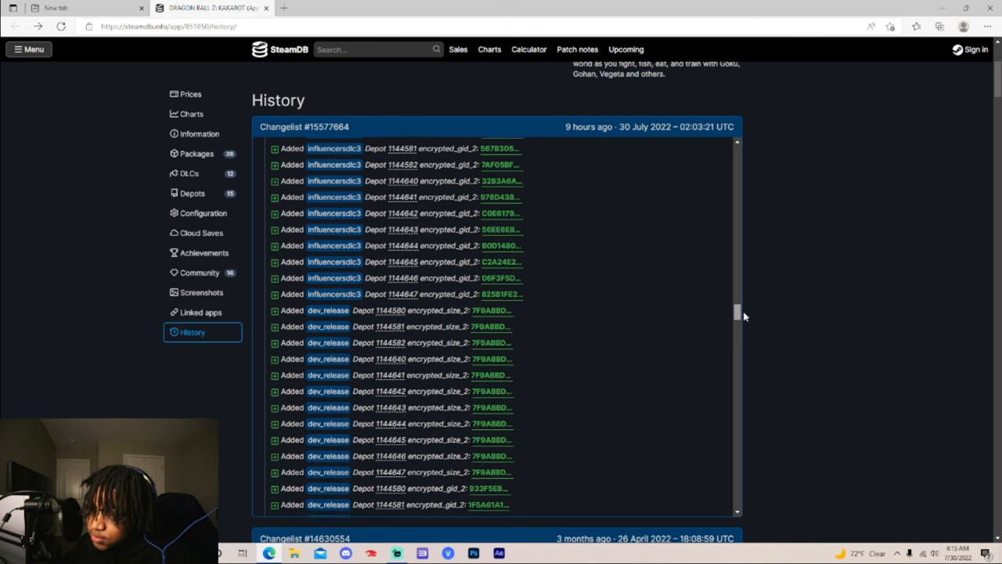
scroll(down, 3)
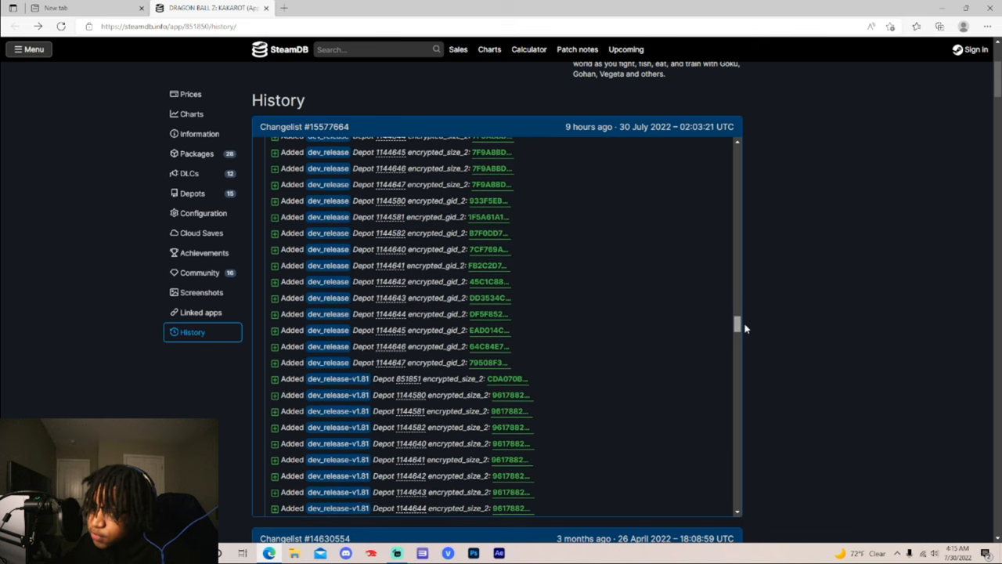
scroll(down, 3)
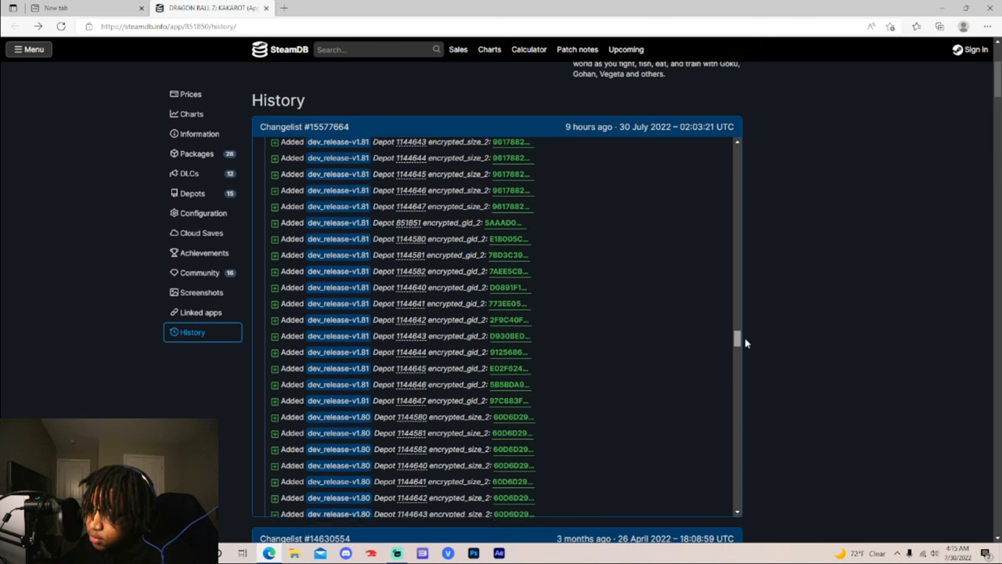
scroll(down, 3)
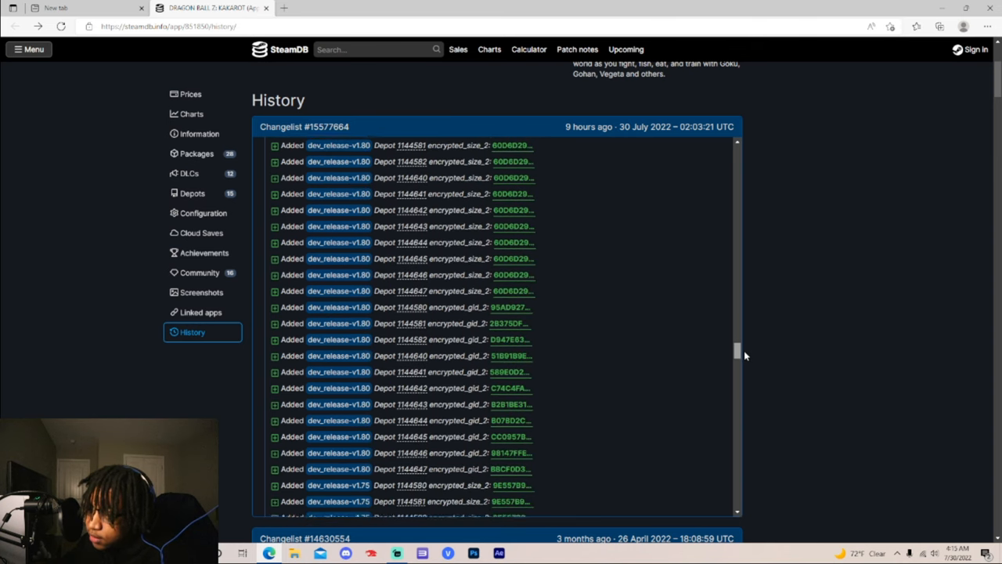
scroll(down, 3)
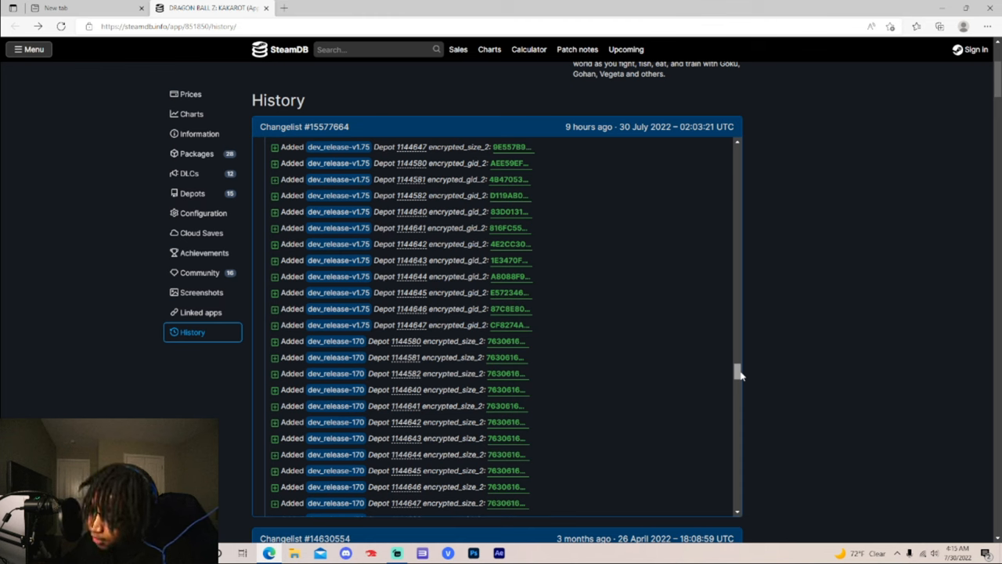
scroll(down, 3)
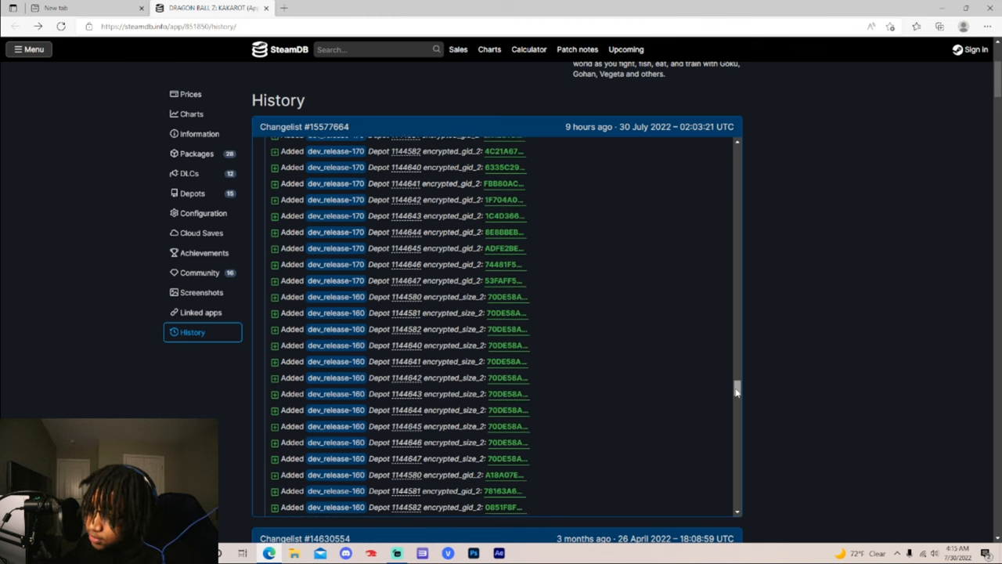
scroll(down, 3)
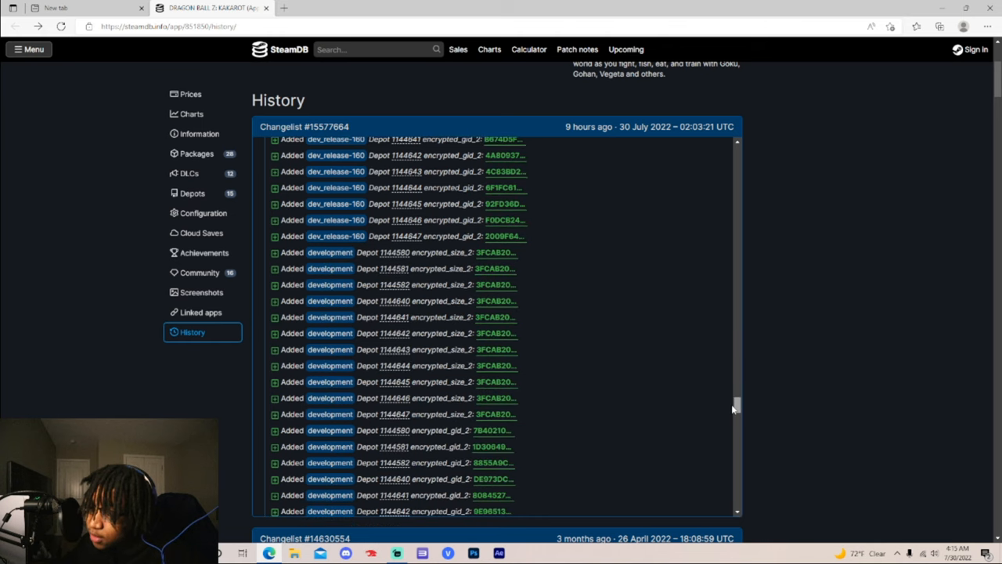
scroll(down, 3)
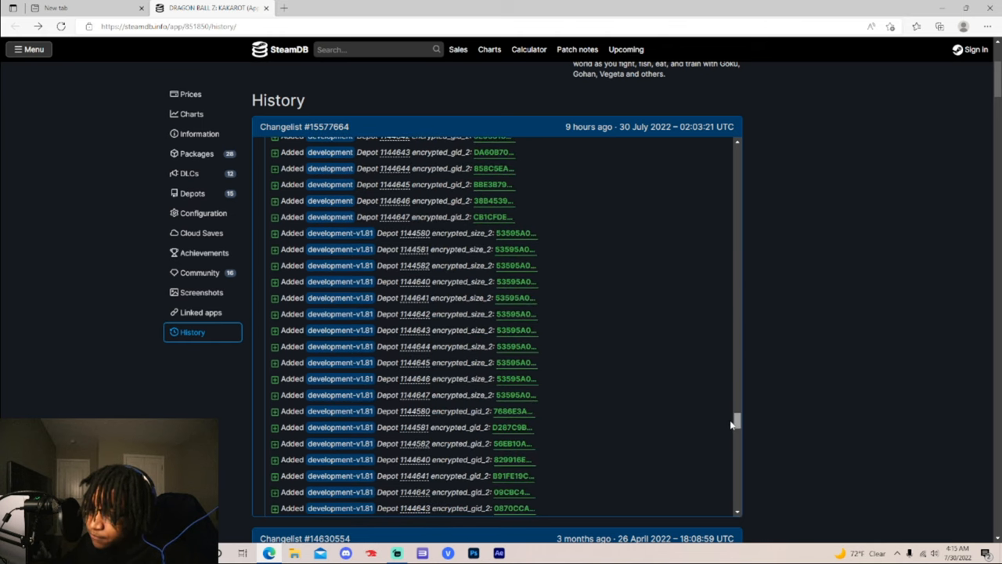
scroll(down, 3)
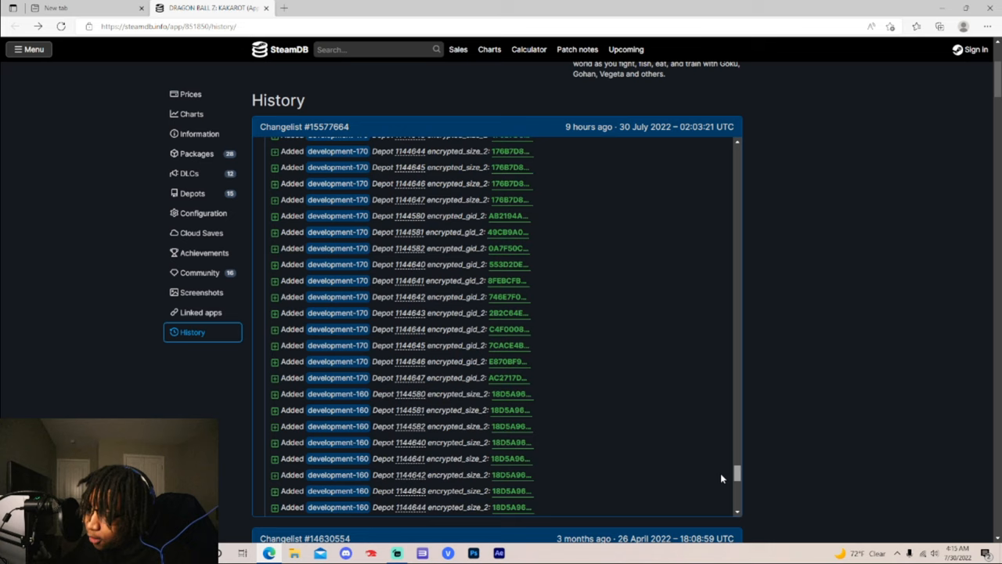
scroll(down, 3)
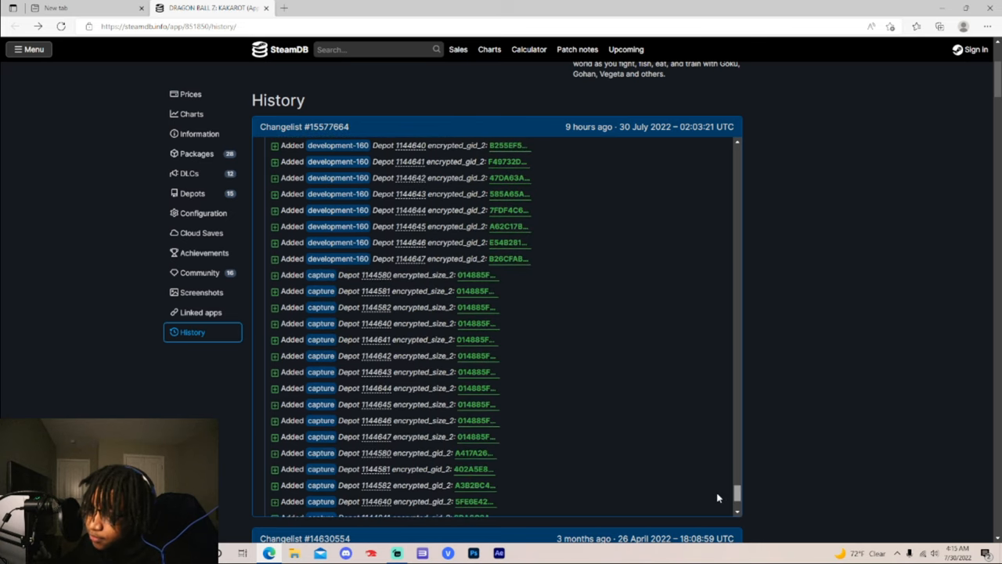
scroll(down, 3)
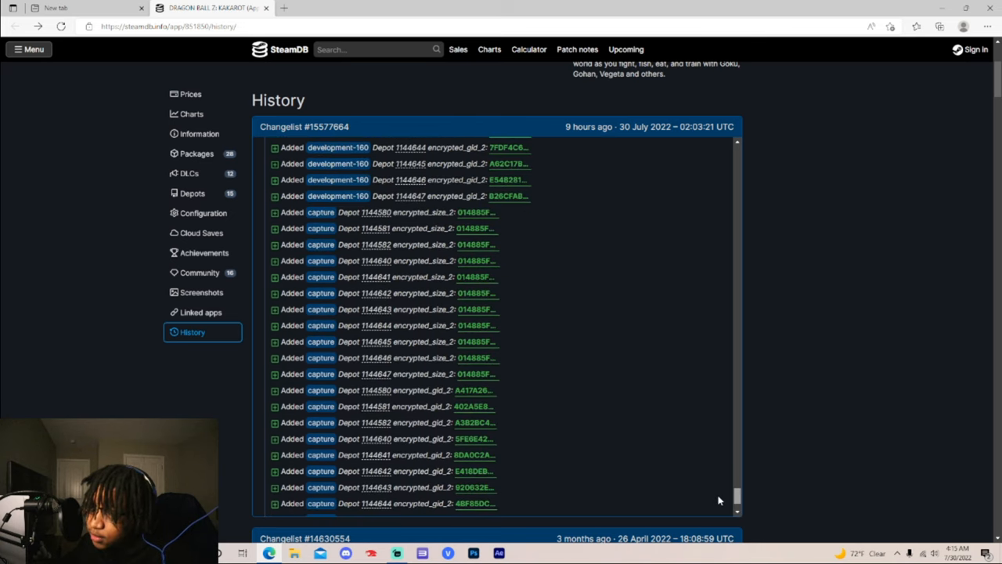
scroll(down, 3)
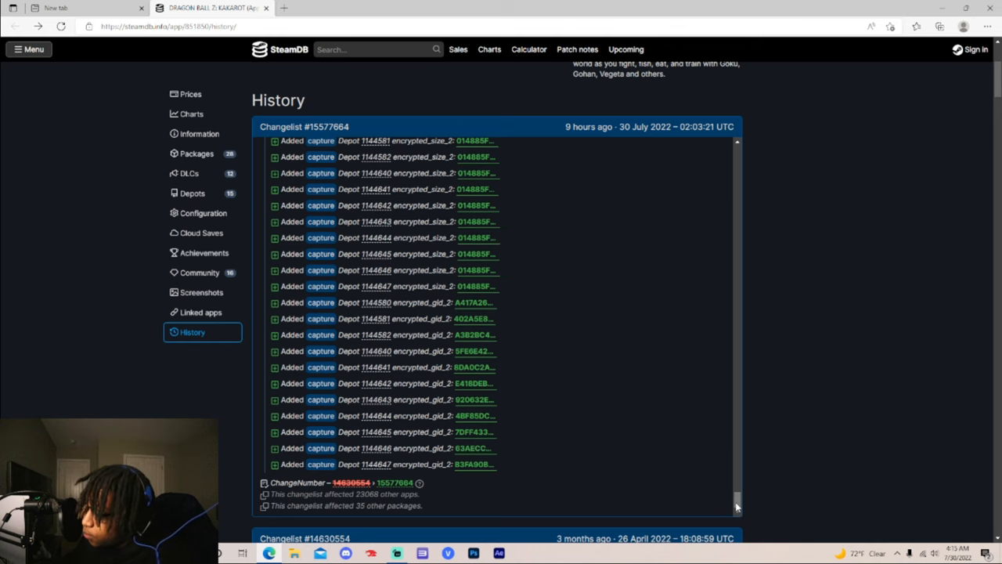
scroll(down, 3)
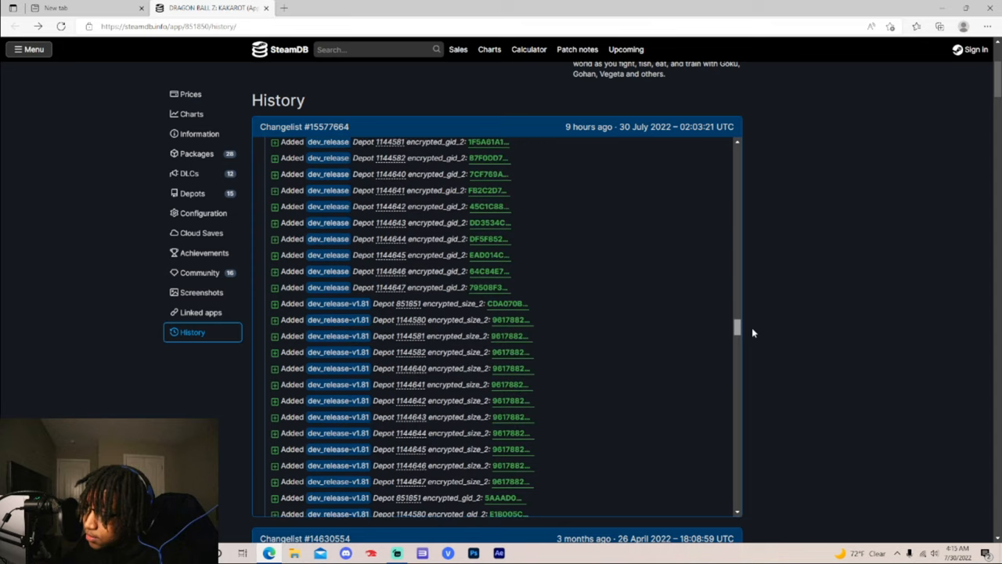
scroll(down, 3)
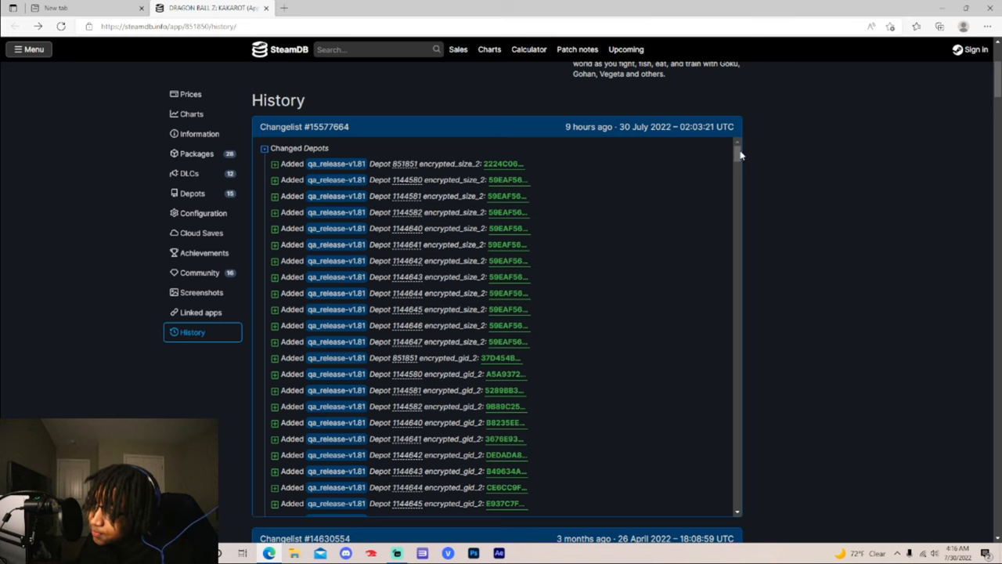
scroll(down, 3)
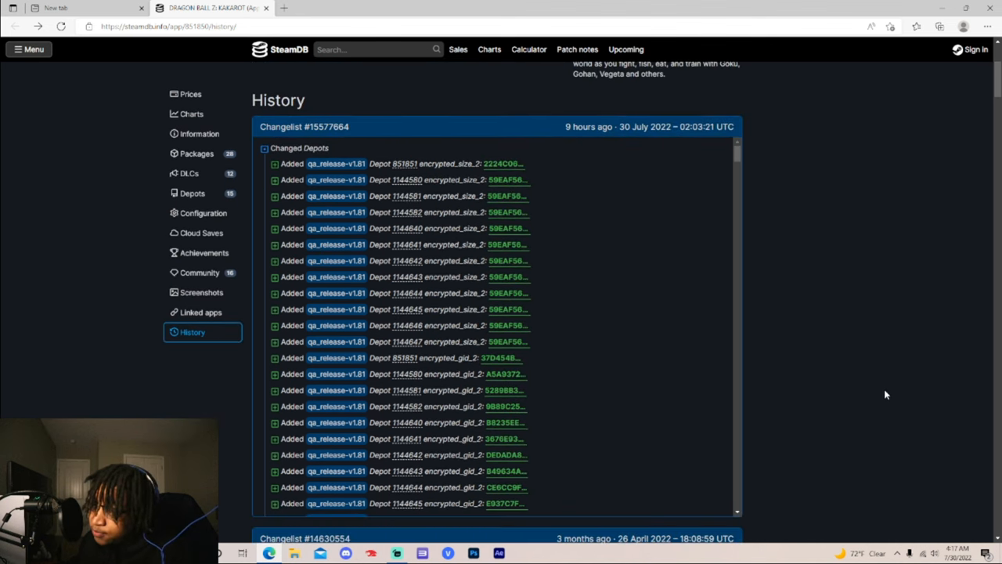
mouse_move(800, 413)
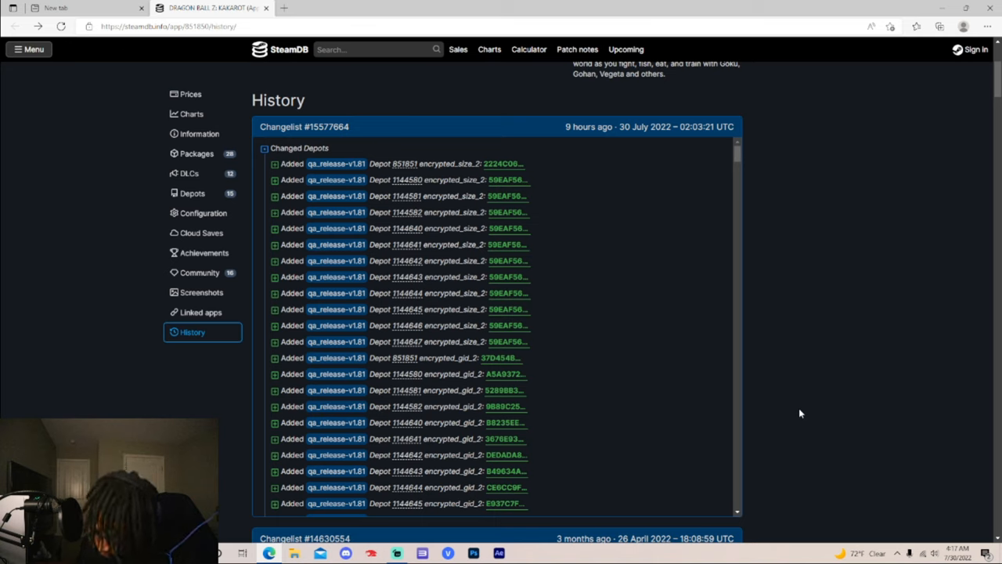
mouse_move(748, 354)
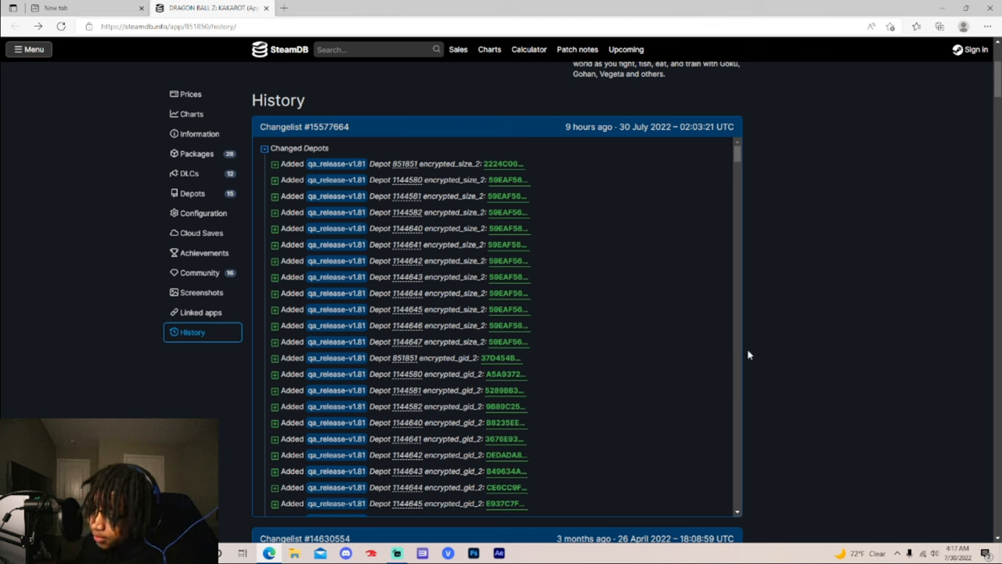